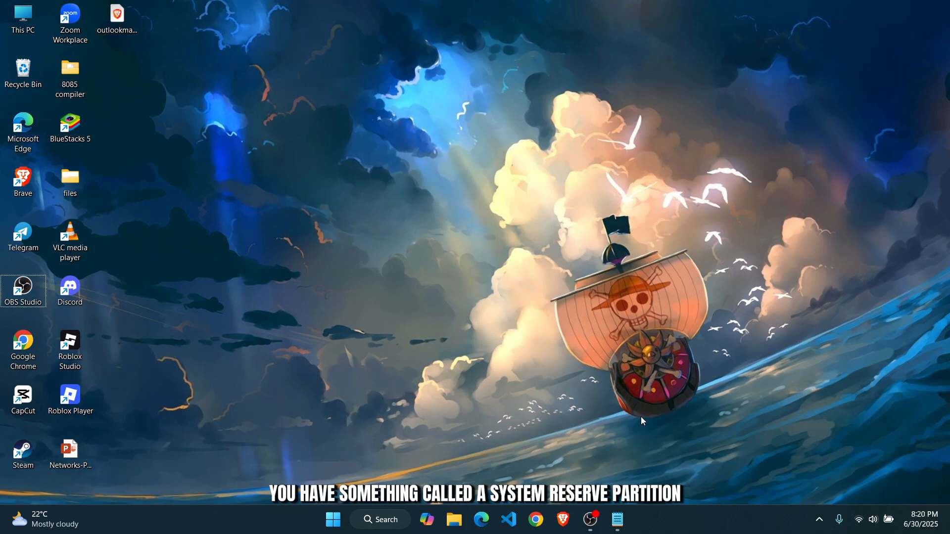
{"action": "mouse_move", "coordinate": [589, 324]}
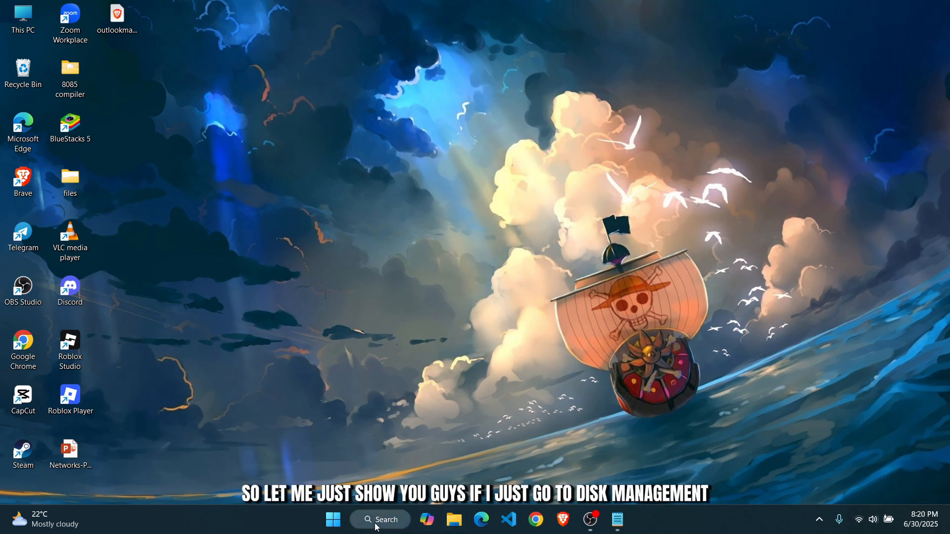
- Search the taskbar for "disk ma" and launch Disk Management from the results
{"action": "type", "text": "discord"}
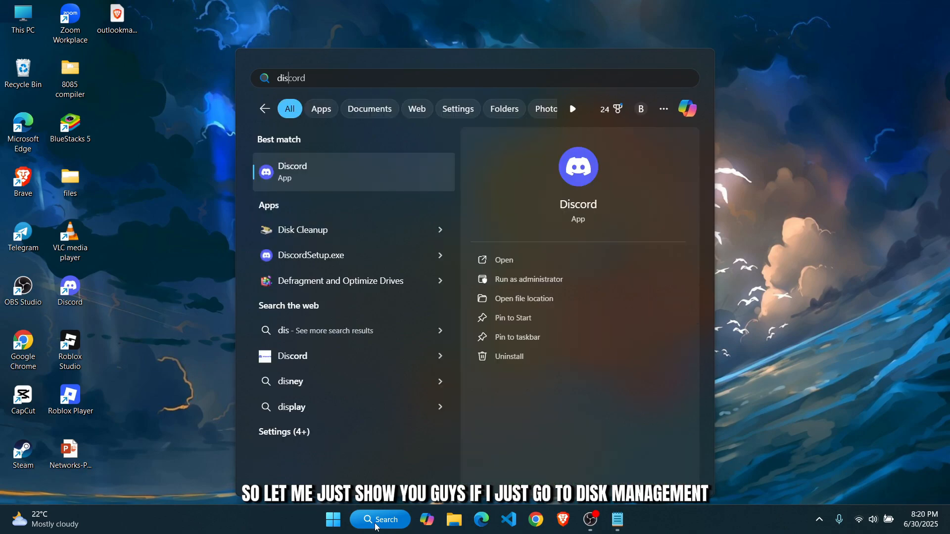
{"action": "type", "text": "disk ma"}
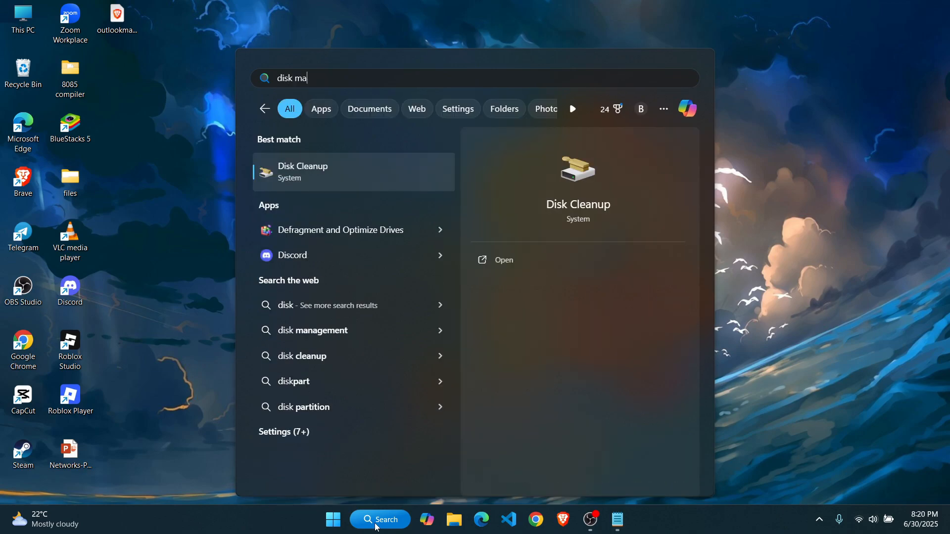
{"action": "left_click", "coordinate": [313, 330]}
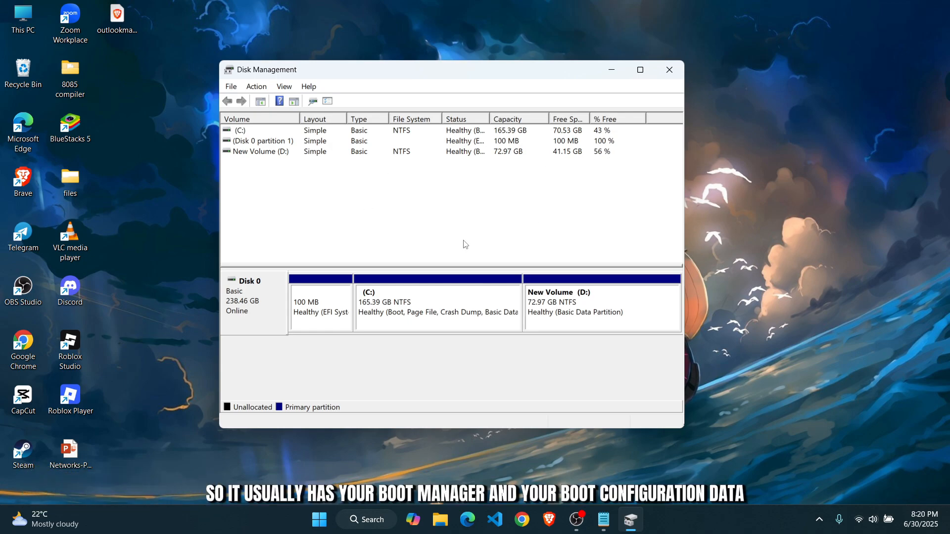
{"action": "mouse_move", "coordinate": [594, 409]}
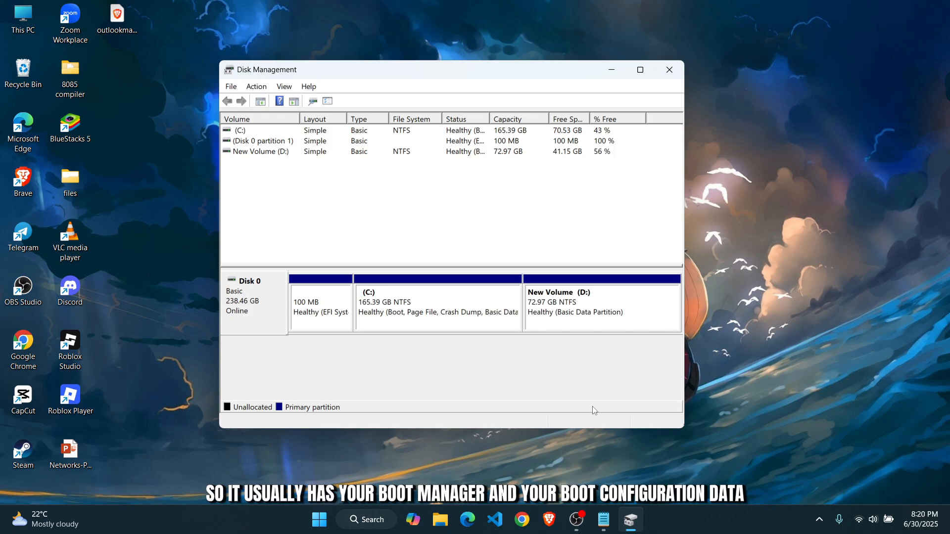
{"action": "mouse_move", "coordinate": [356, 145]}
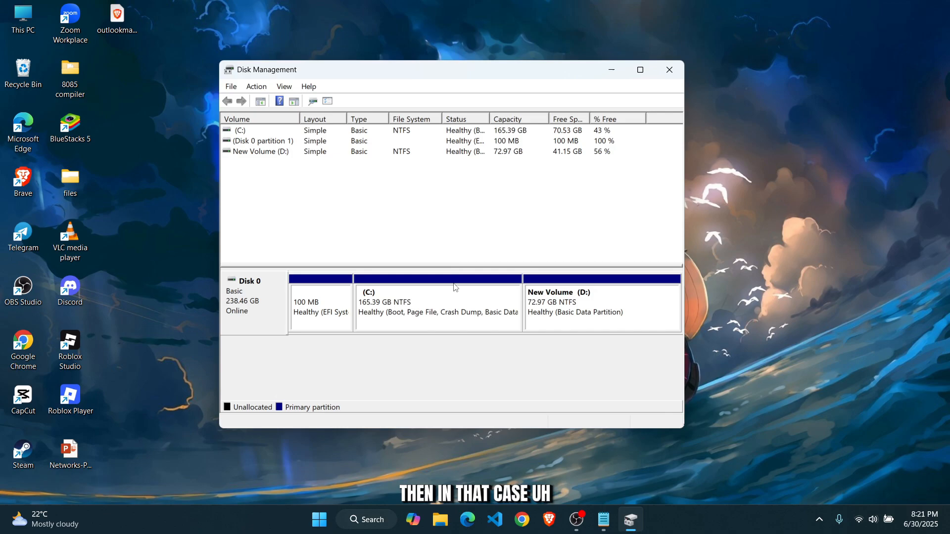
{"action": "mouse_move", "coordinate": [619, 313]}
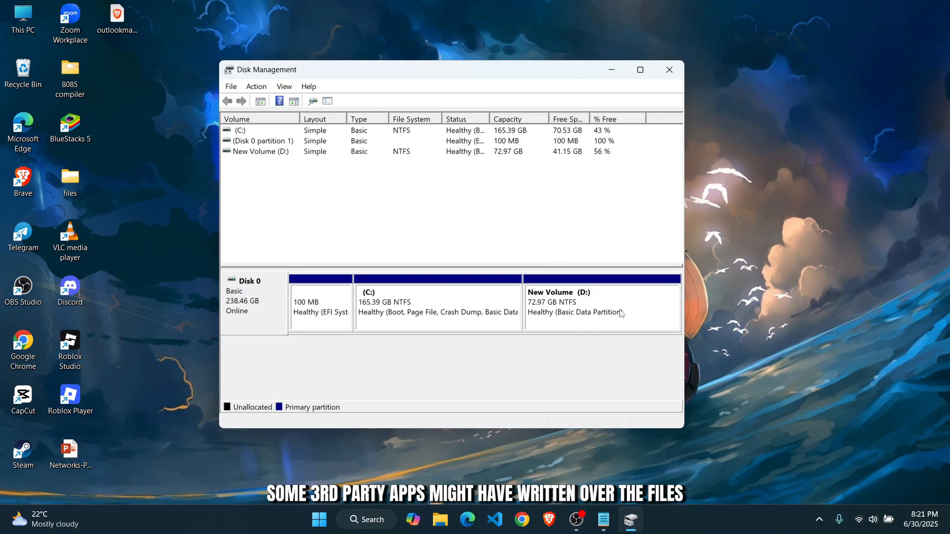
{"action": "mouse_move", "coordinate": [547, 235]}
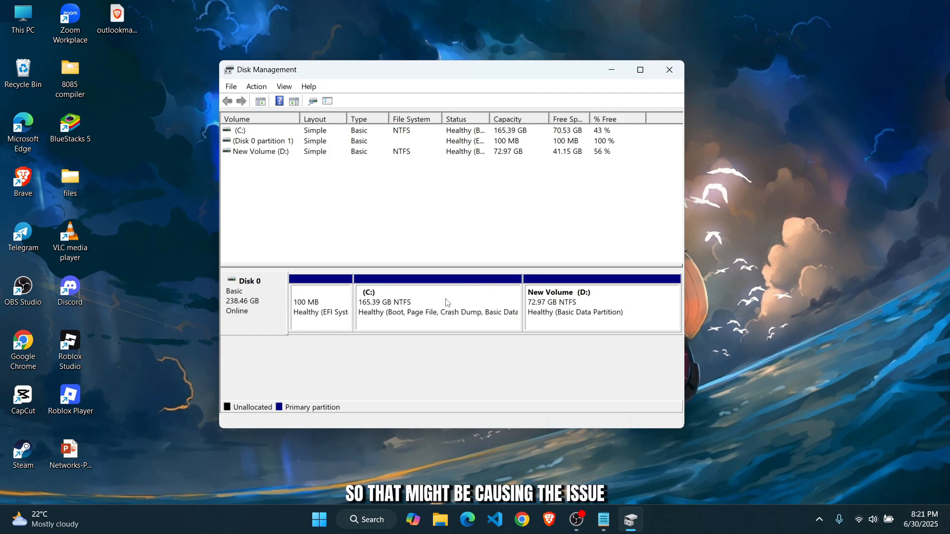
{"action": "mouse_move", "coordinate": [646, 179]}
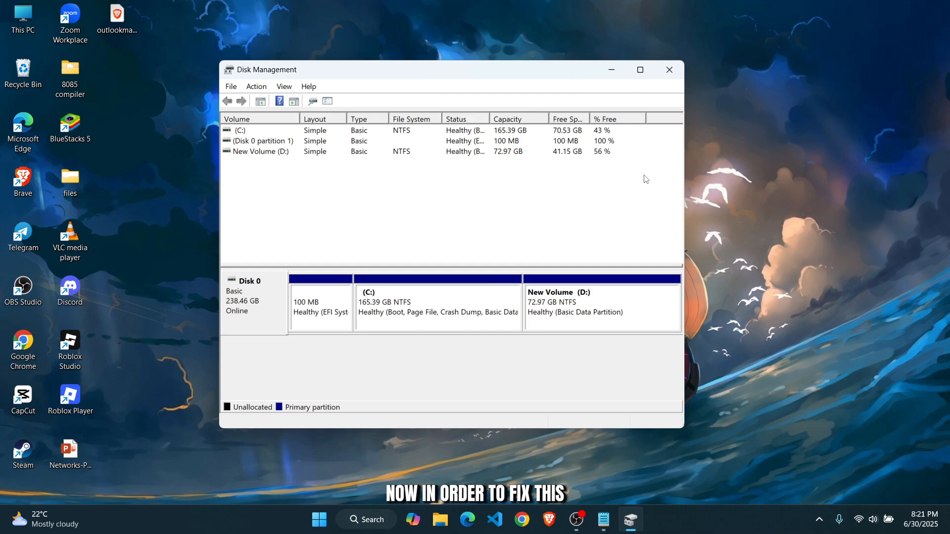
- Close Disk Management after reviewing Disk 0's partitions and the 100 MB EFI partition
{"action": "left_click", "coordinate": [669, 69]}
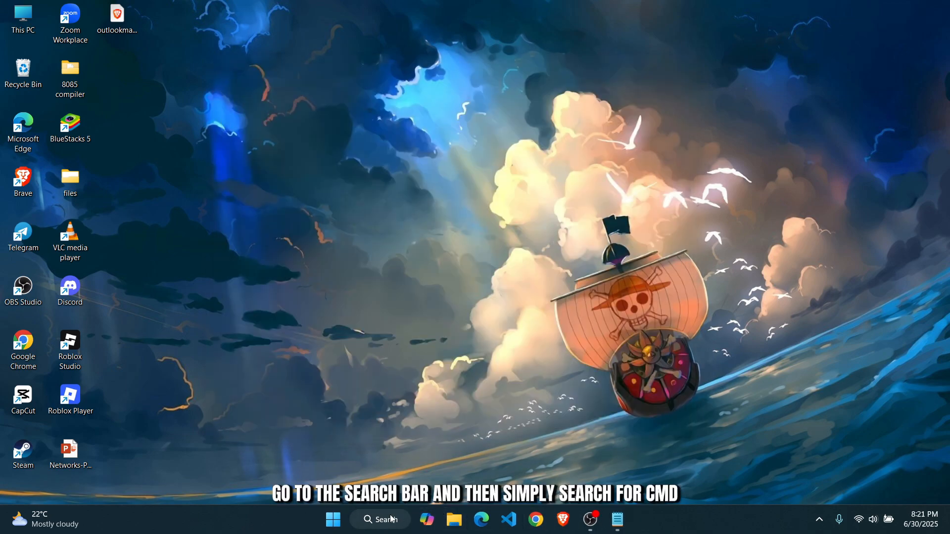
- Search for "cmd" and run Command Prompt as administrator
{"action": "type", "text": "cmd"}
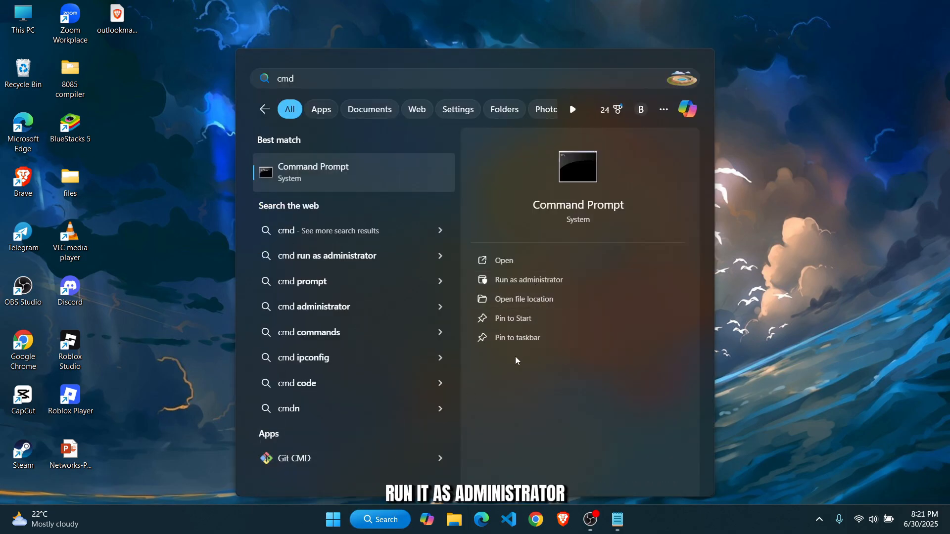
{"action": "left_click", "coordinate": [528, 279]}
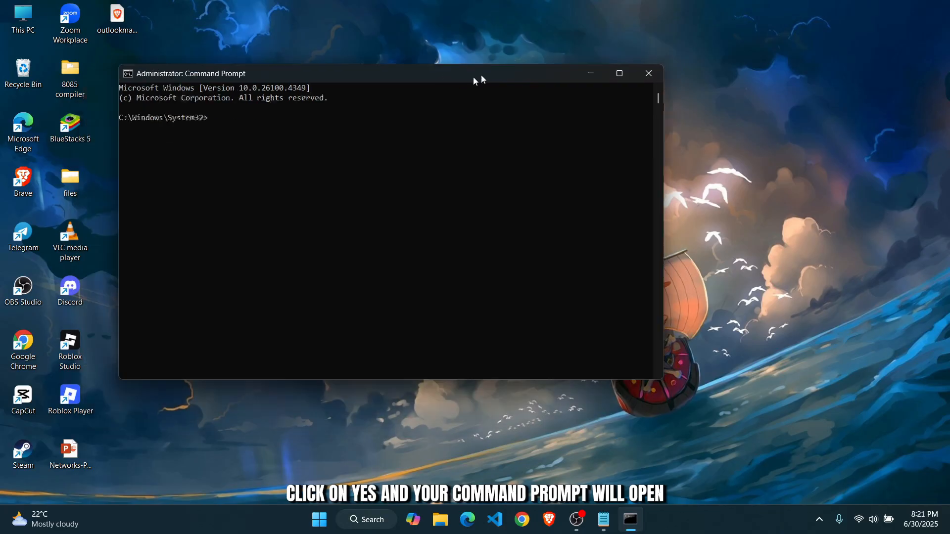
- Bring up the Notepad notes with "mountvol y: /s" and return to the administrator prompt
{"action": "left_click", "coordinate": [602, 519]}
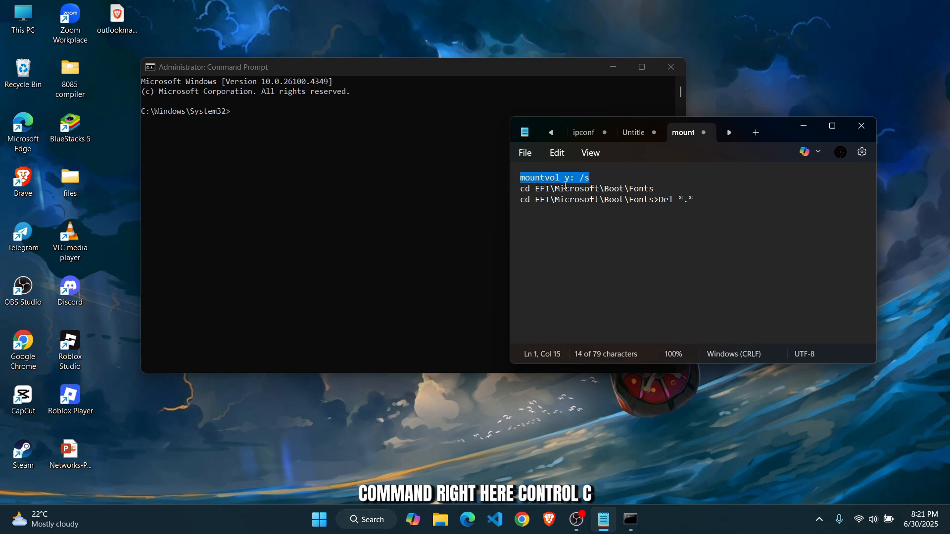
{"action": "left_click", "coordinate": [282, 115]}
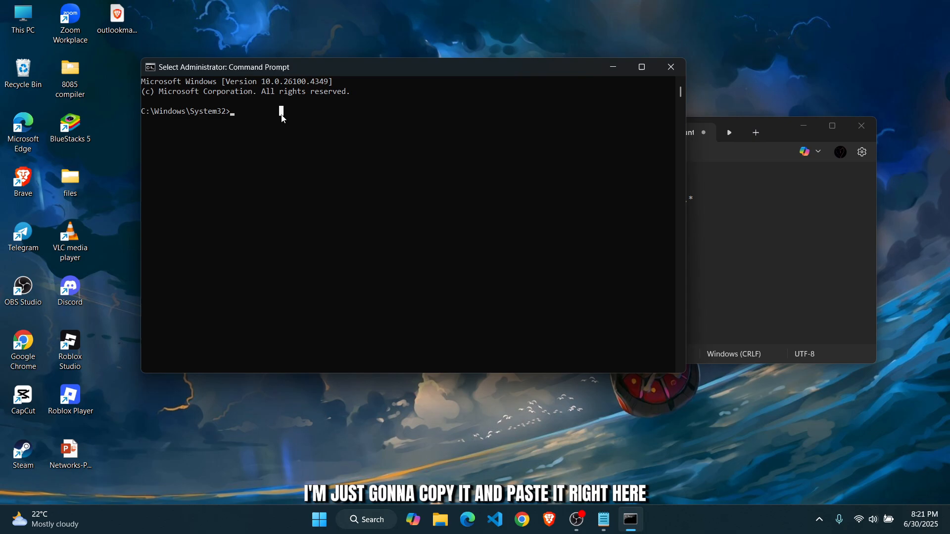
{"action": "type", "text": "mountvol y: /s"}
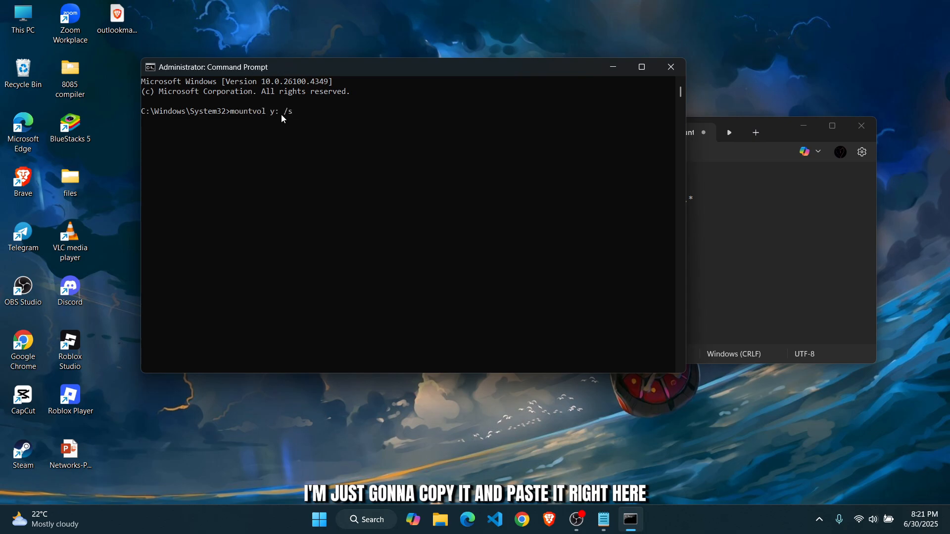
{"action": "mouse_move", "coordinate": [252, 117]}
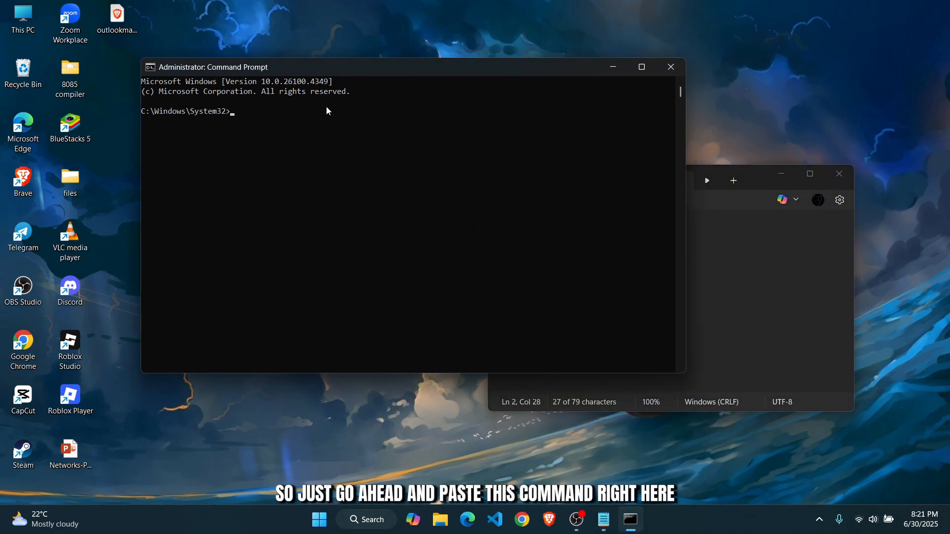
- Run "cd EFI\Microsoft\Boot\Fonts", enter the "Del *.*" line, and close Notepad
{"action": "type", "text": "cd EFI\\Microsoft\\Boot\\Fonts>Del *.*"}
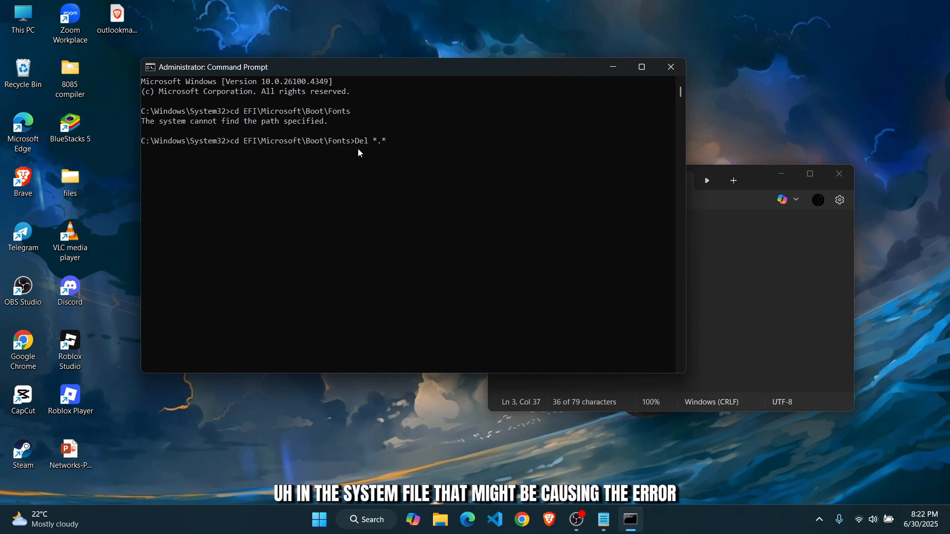
{"action": "mouse_move", "coordinate": [409, 201]}
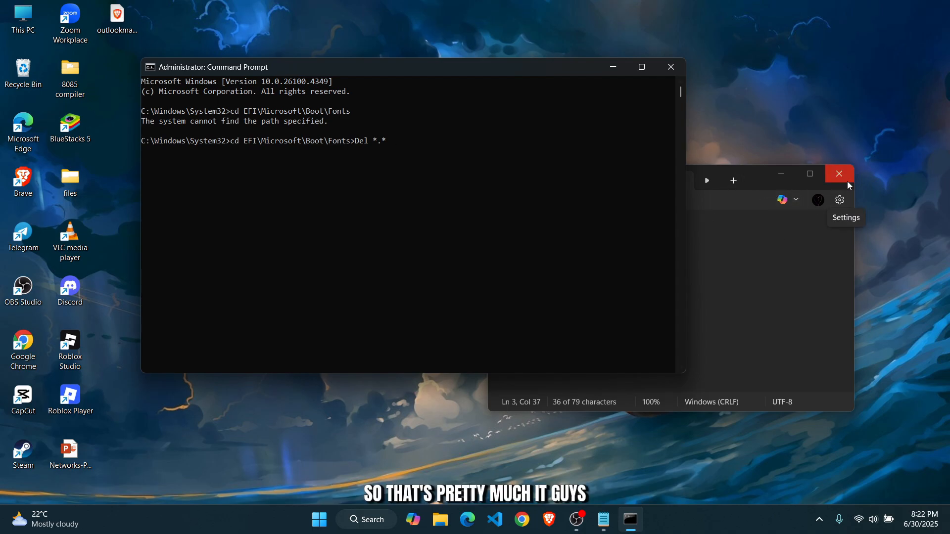
{"action": "left_click", "coordinate": [838, 175]}
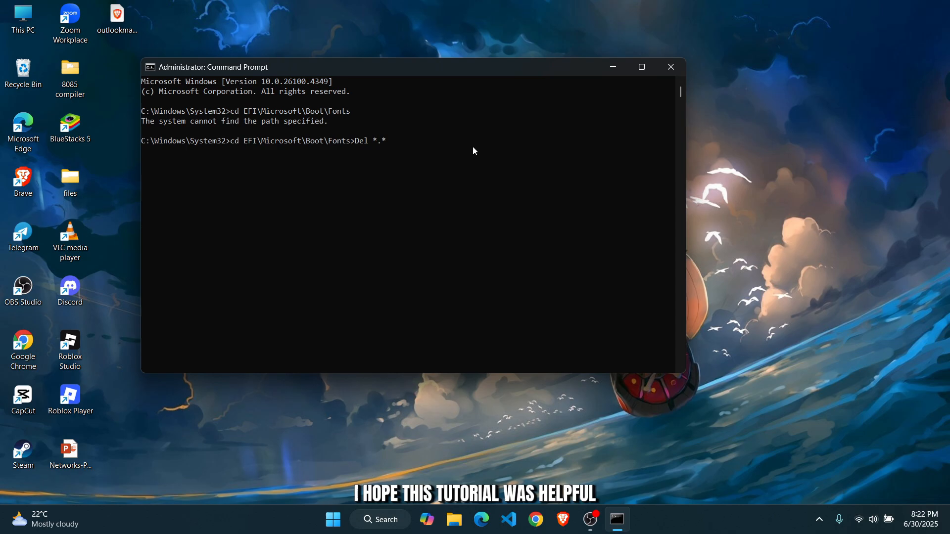